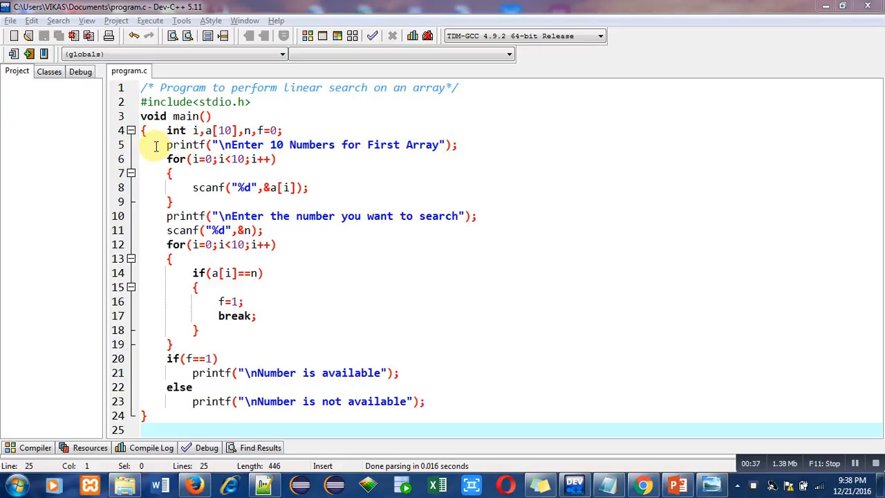
mouse_move(238, 145)
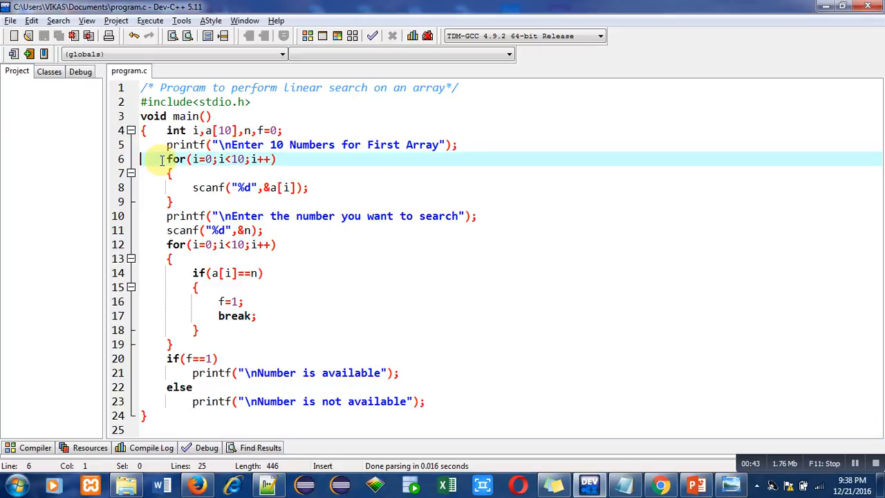
Walk through the source: input loop, search-number prompt, search loop, comparison and final availability check
drag(166, 159, 476, 215)
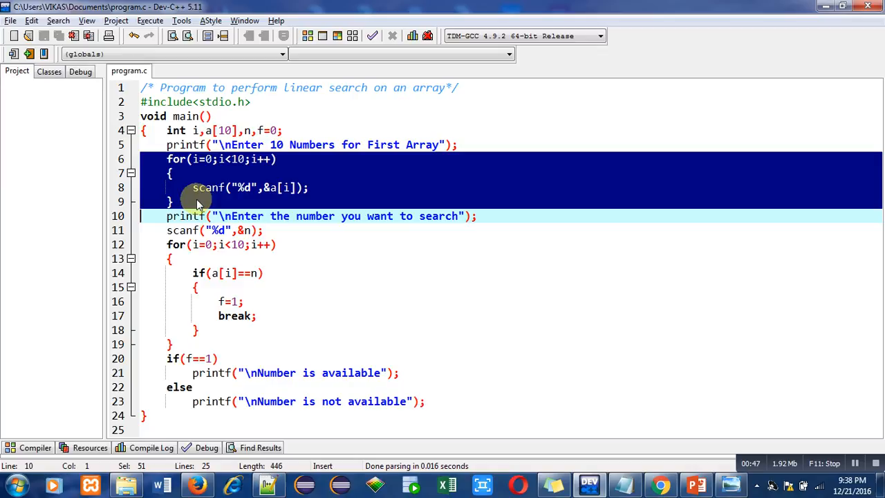
click(173, 202)
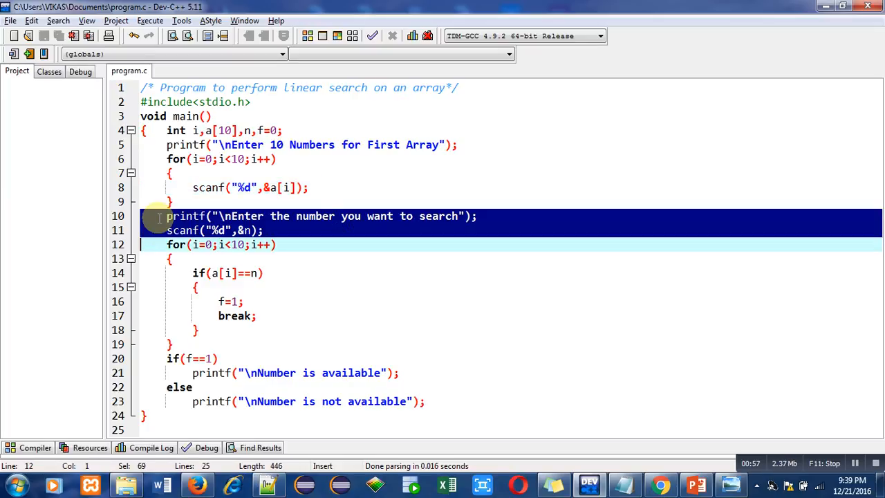
mouse_move(252, 219)
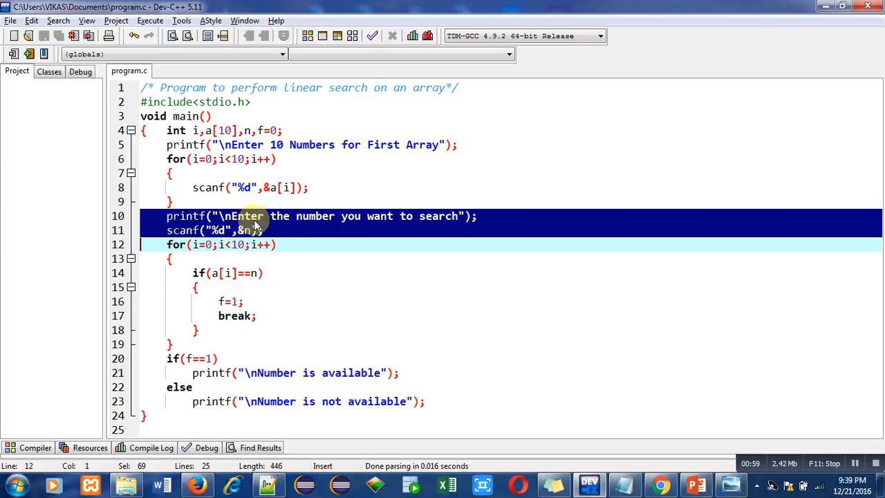
mouse_move(356, 228)
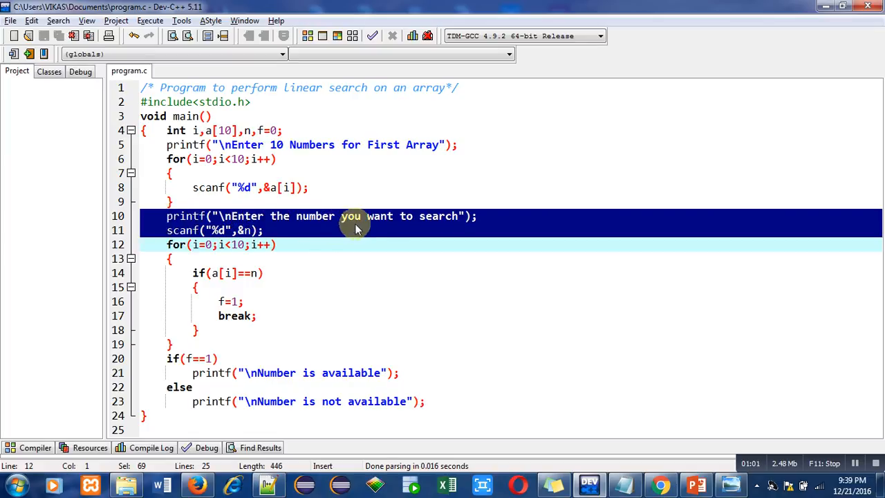
mouse_move(224, 230)
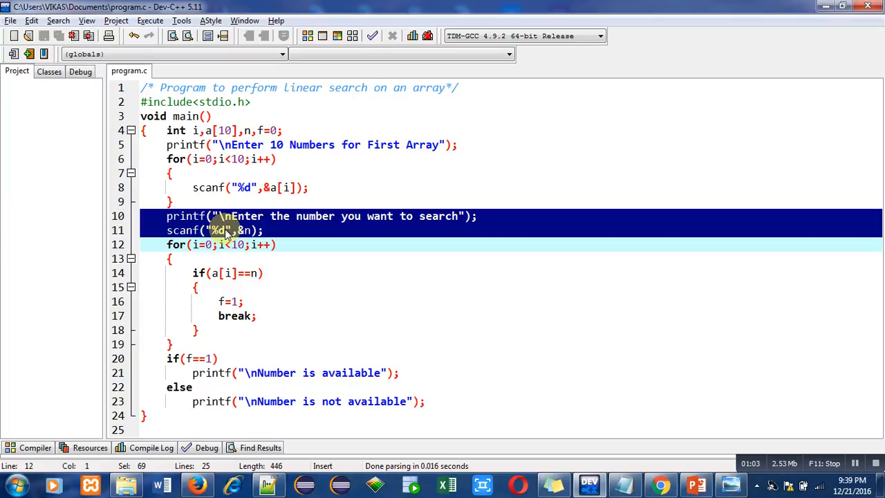
click(268, 229)
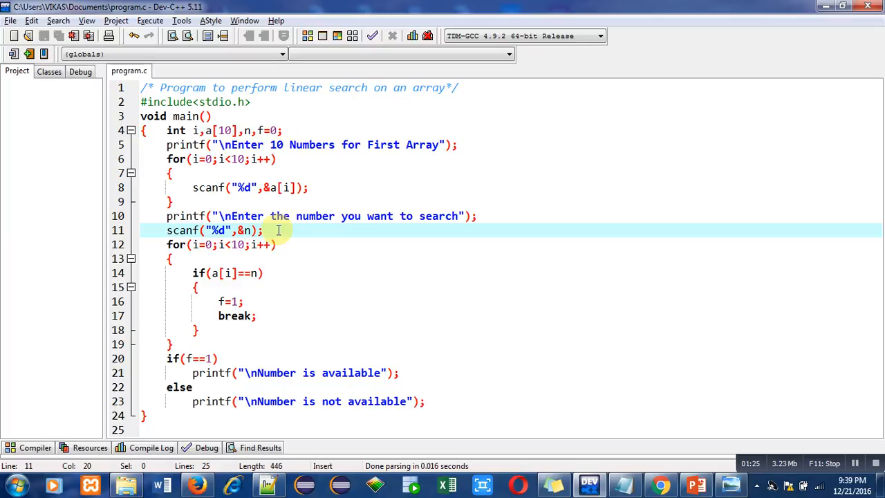
click(166, 243)
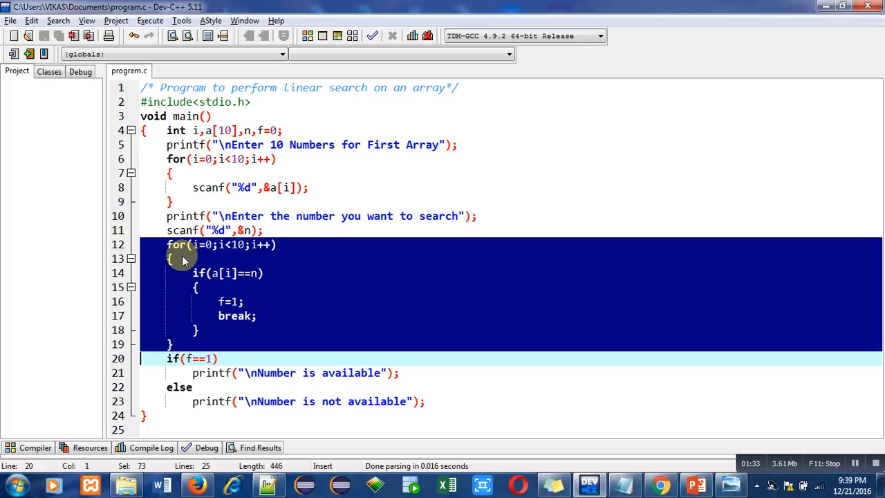
click(169, 259)
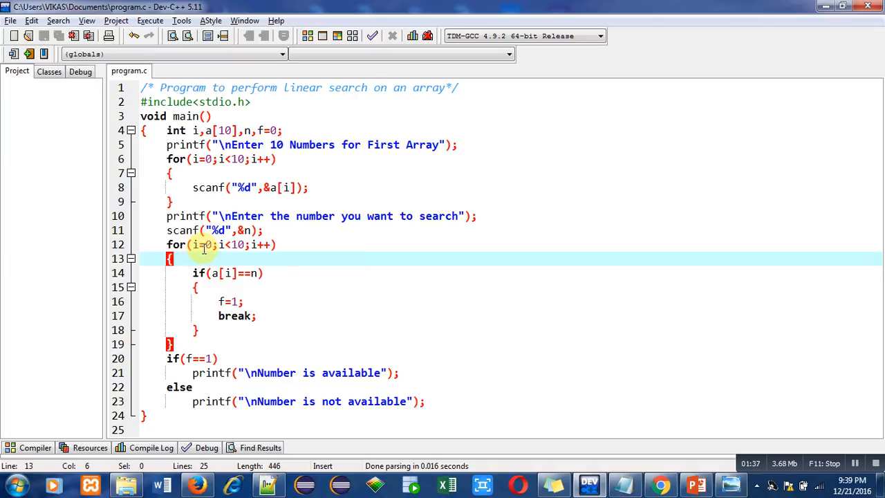
mouse_move(238, 243)
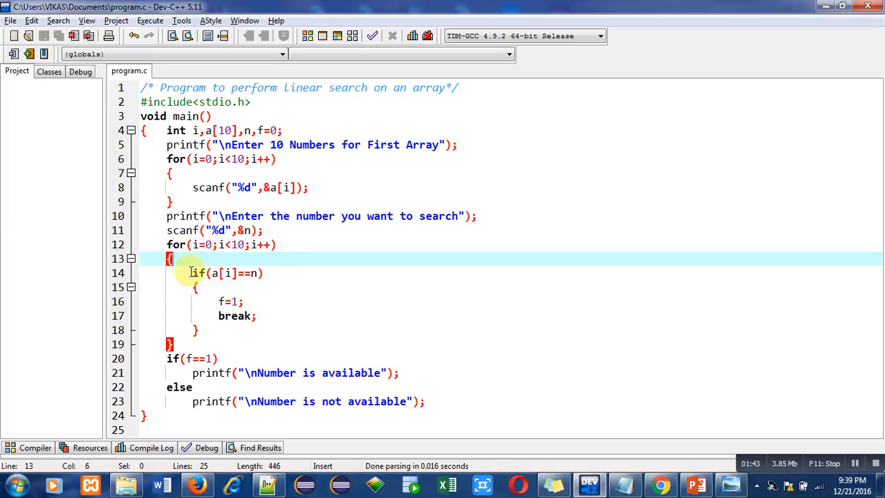
click(199, 272)
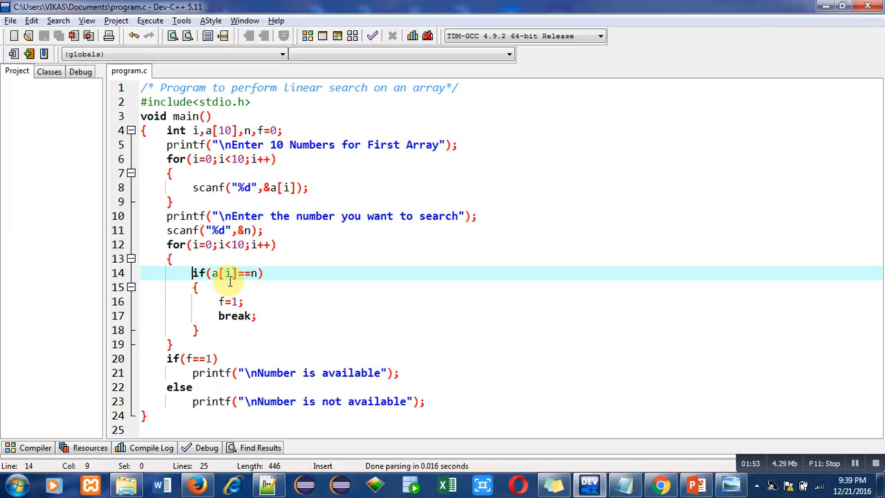
mouse_move(257, 280)
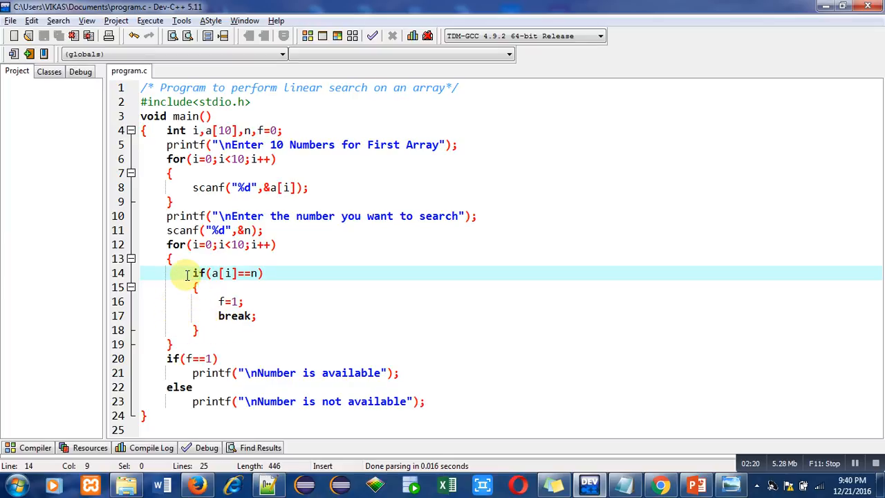
mouse_move(265, 252)
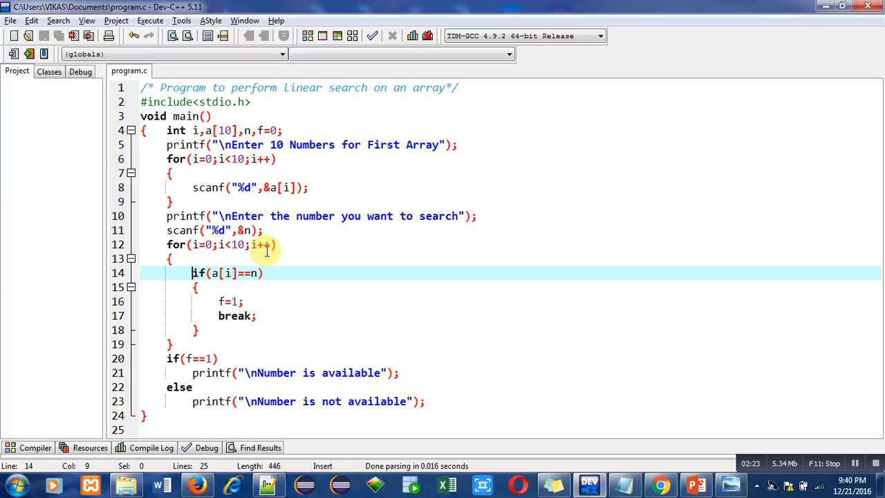
mouse_move(228, 243)
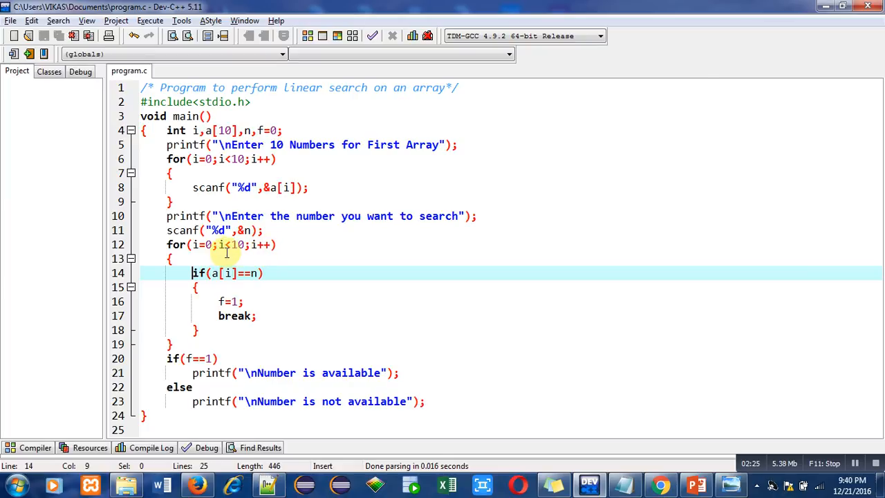
mouse_move(187, 276)
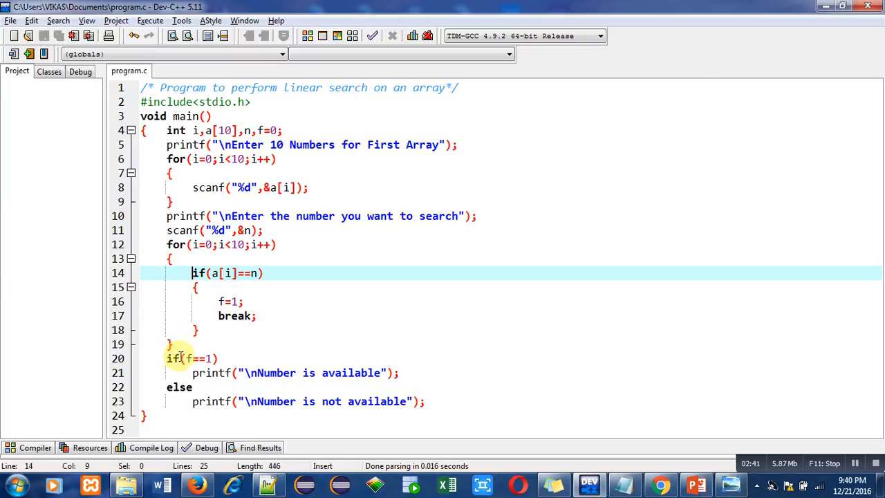
click(166, 358)
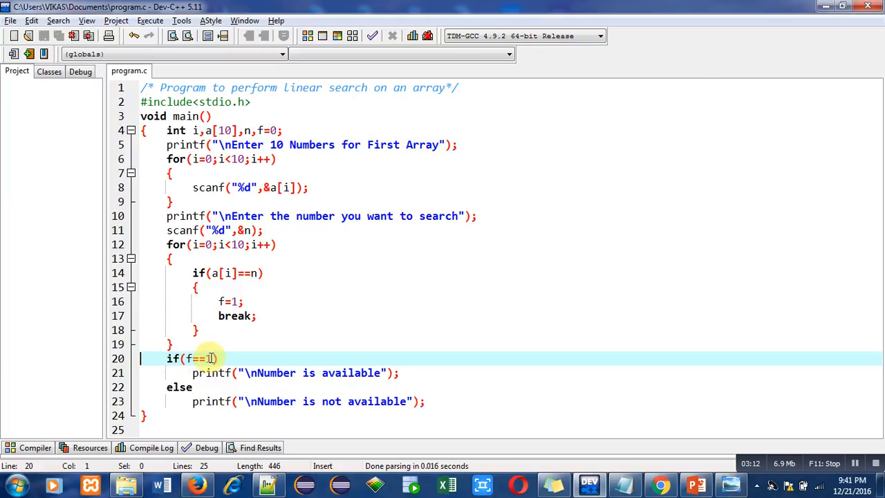
mouse_move(352, 373)
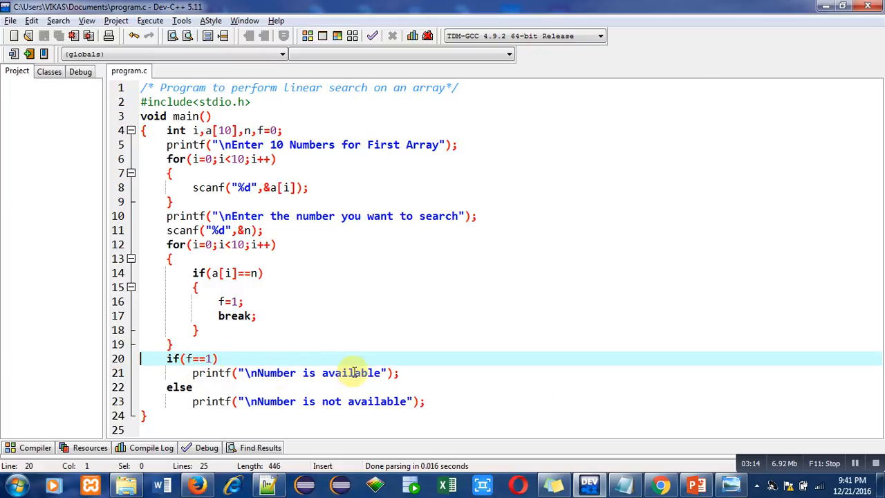
mouse_move(270, 373)
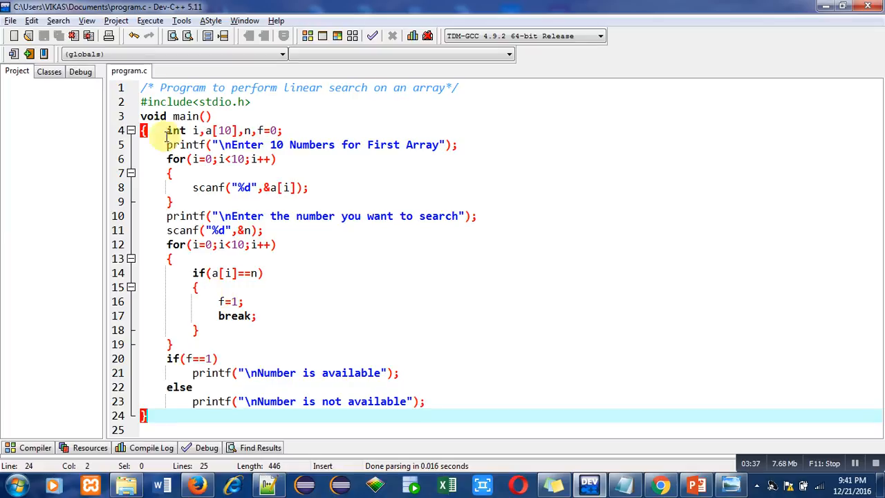
Compile and run program.c, enter the numbers 1 to 10 and search for 6, getting "Number is available"
click(149, 21)
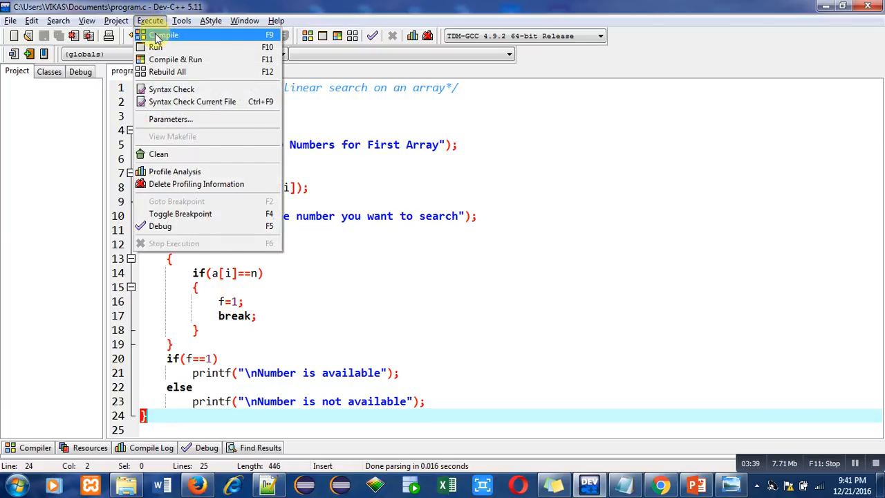
click(163, 34)
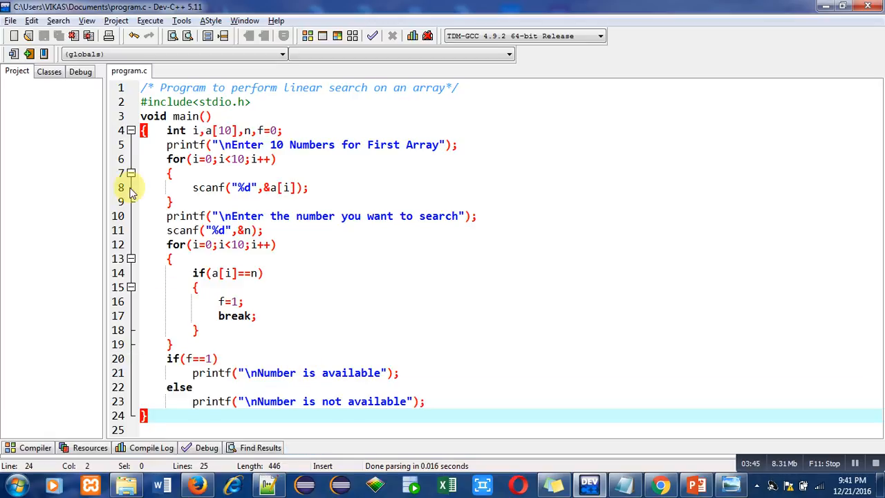
click(150, 20)
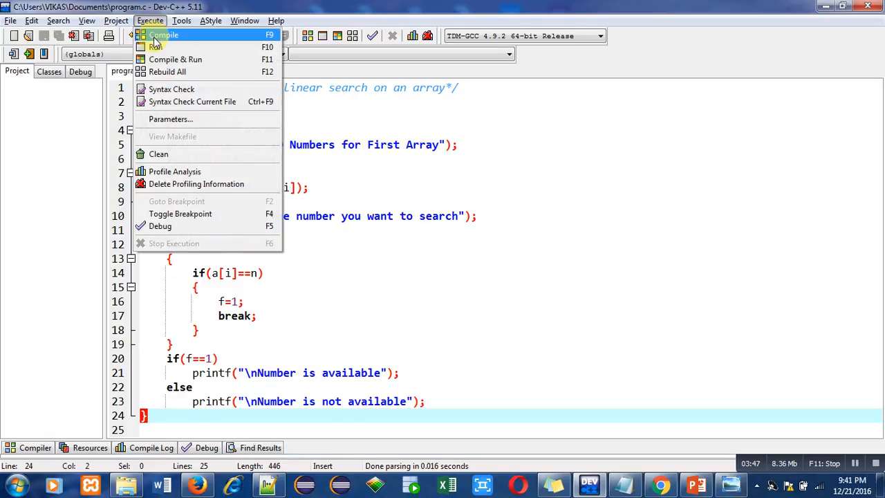
click(174, 58)
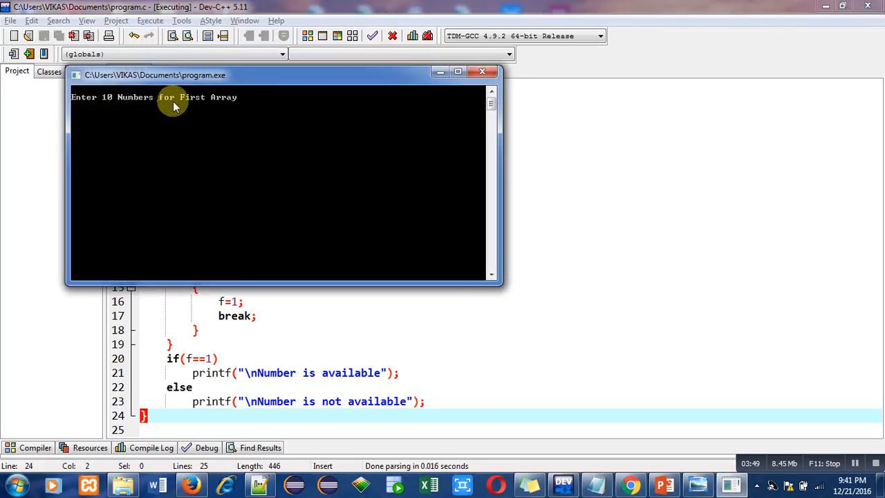
text(1)
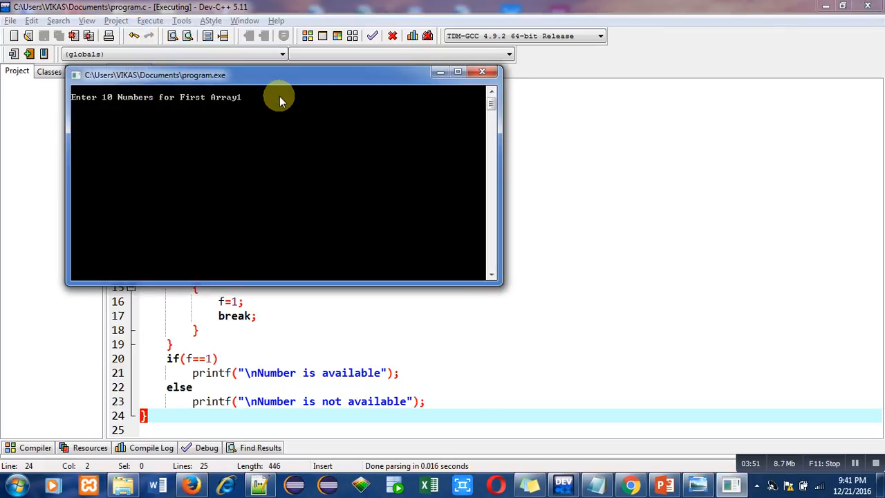
text(2)
text(10)
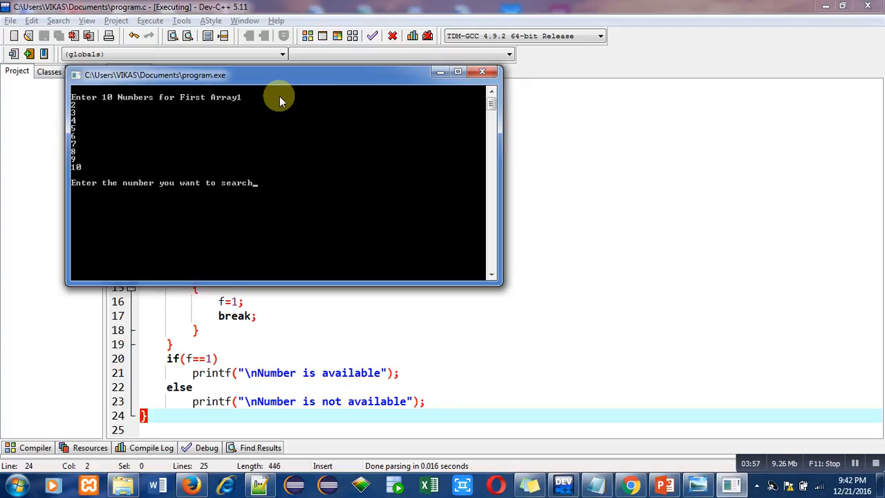
text(6)
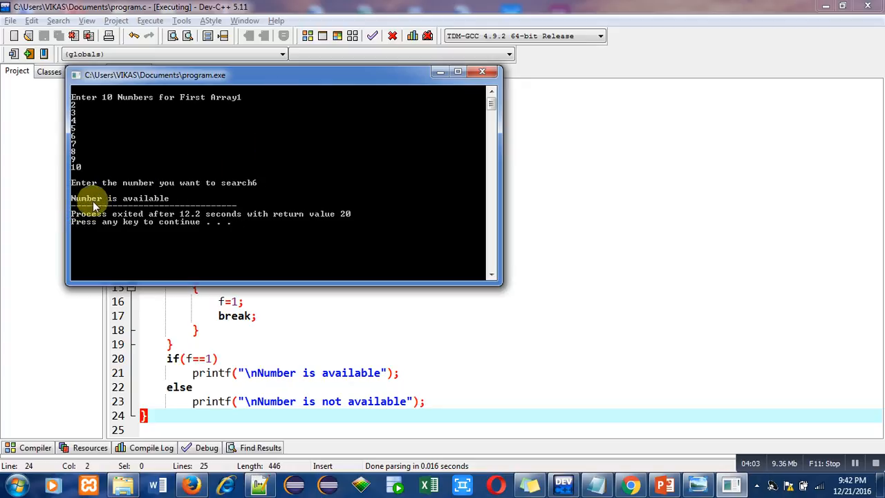
mouse_move(176, 202)
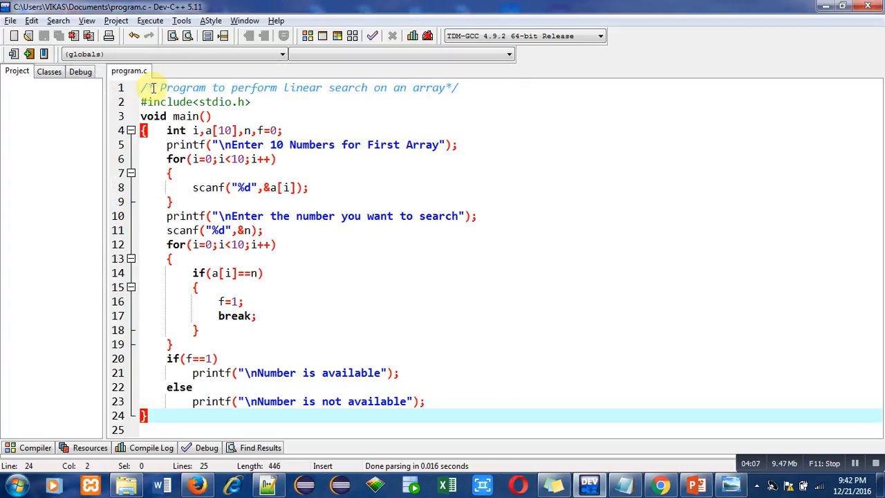
Run program.c again with numbers 1 to 10, search for 22, getting "Number is not available"
click(149, 21)
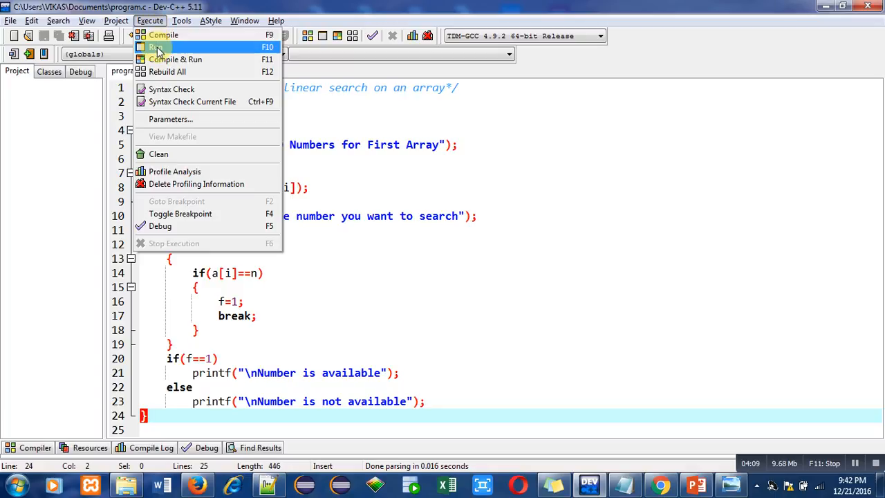
click(157, 47)
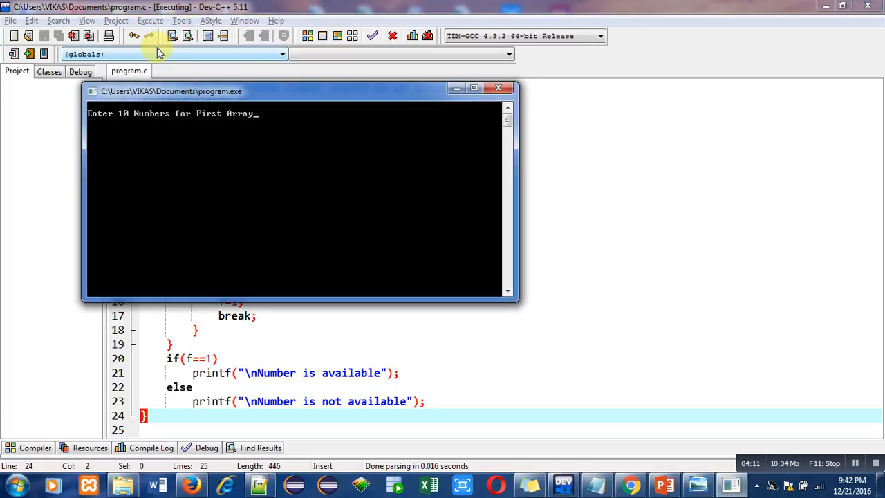
text(1)
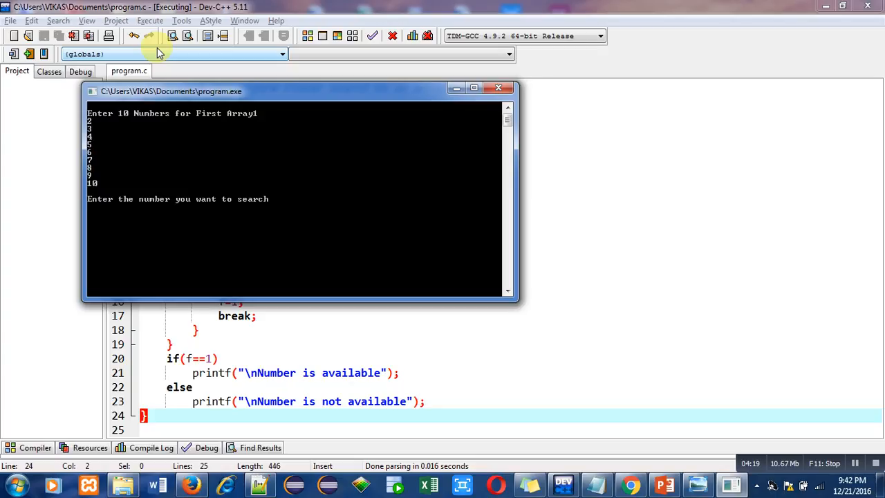
text(22)
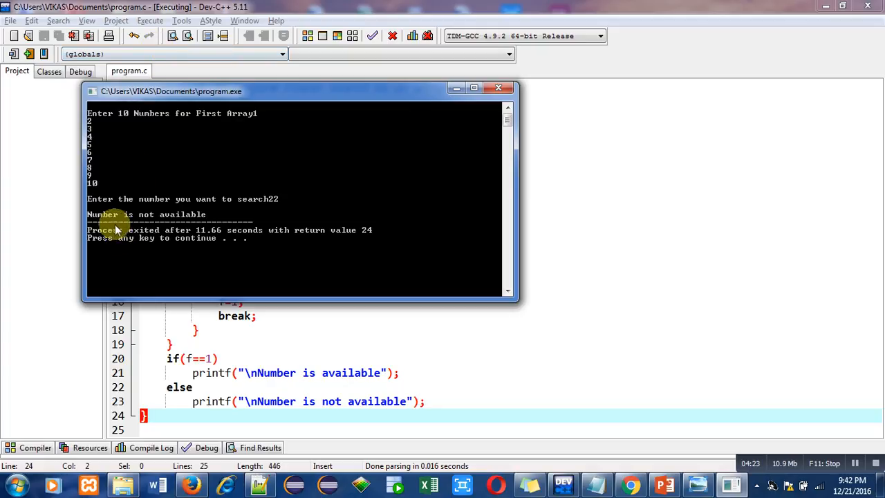
mouse_move(268, 125)
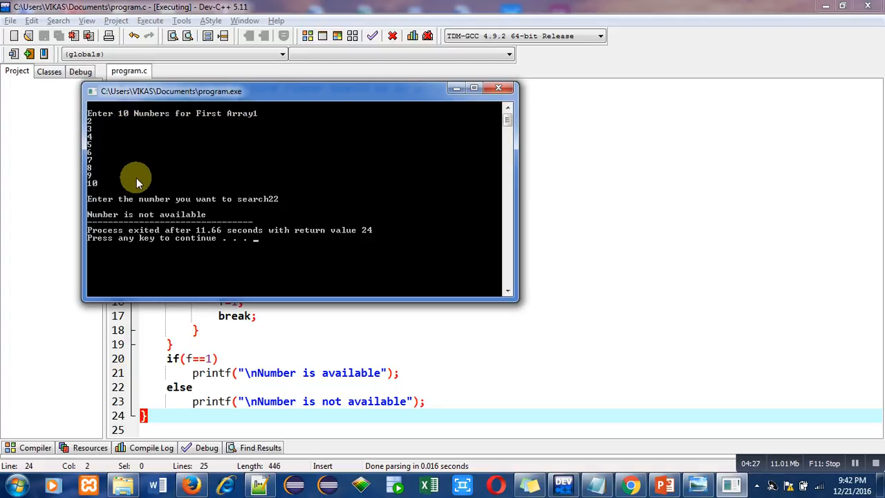
mouse_move(315, 210)
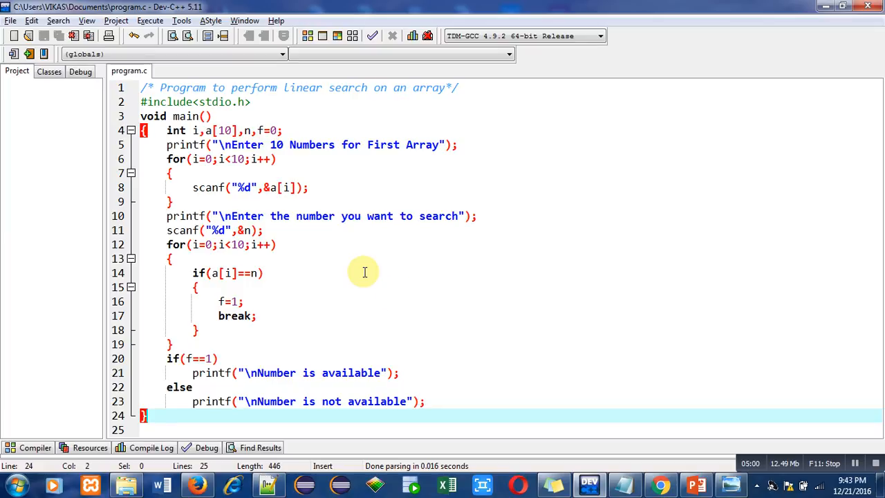
mouse_move(615, 390)
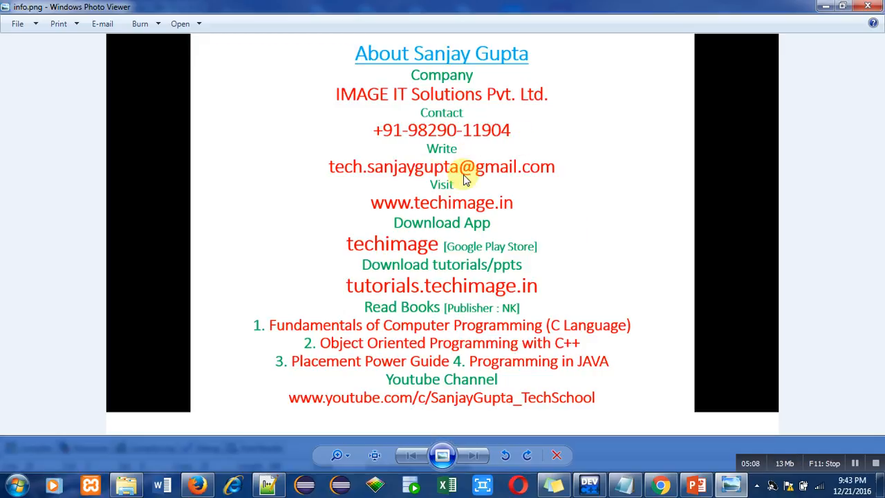
mouse_move(404, 230)
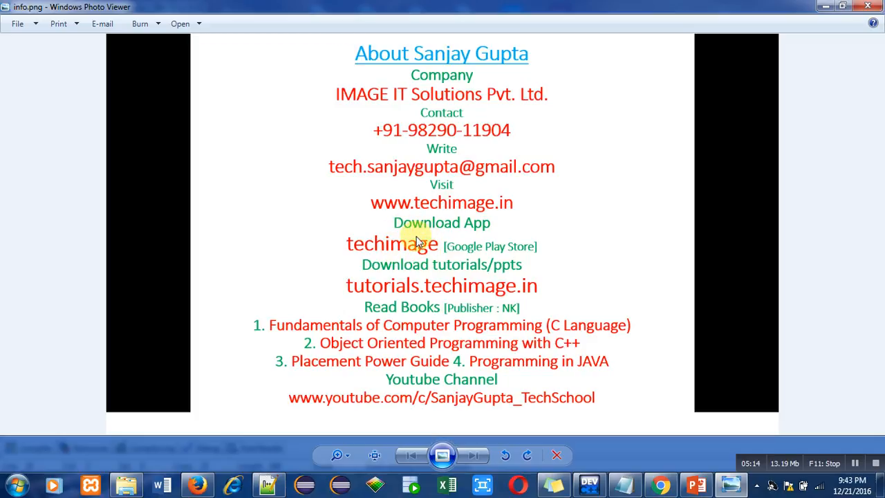
mouse_move(417, 262)
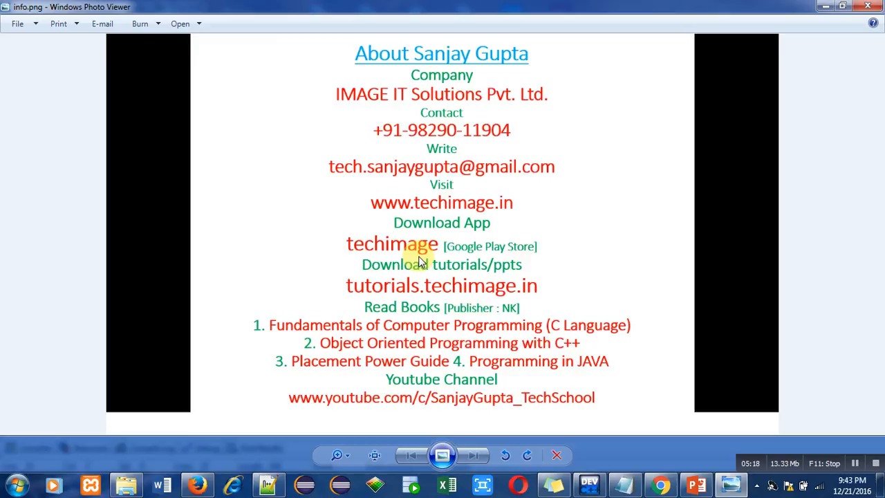
mouse_move(414, 296)
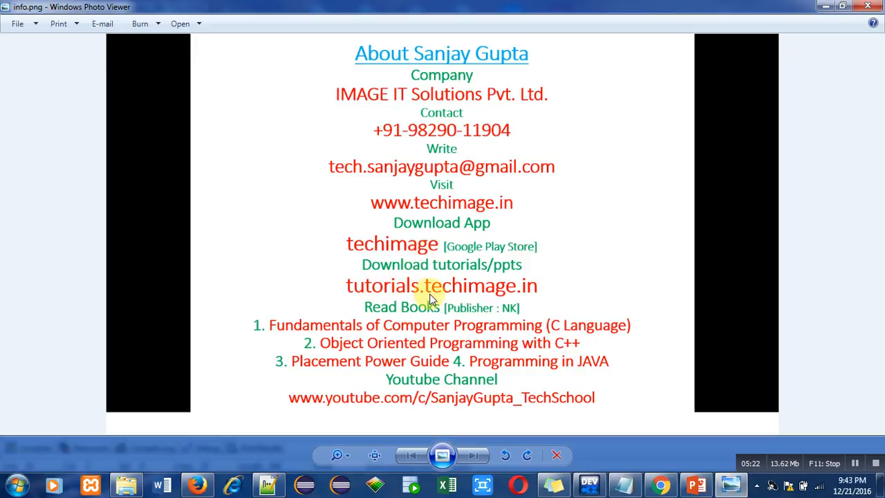
mouse_move(519, 298)
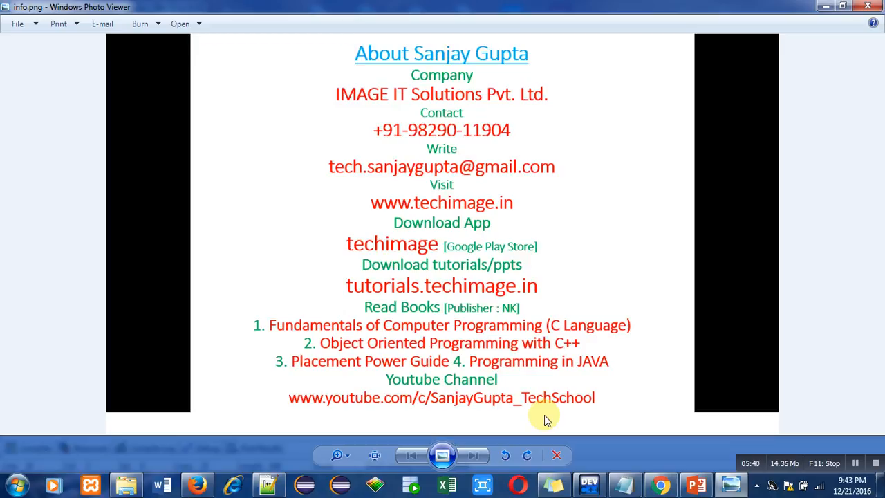
mouse_move(684, 445)
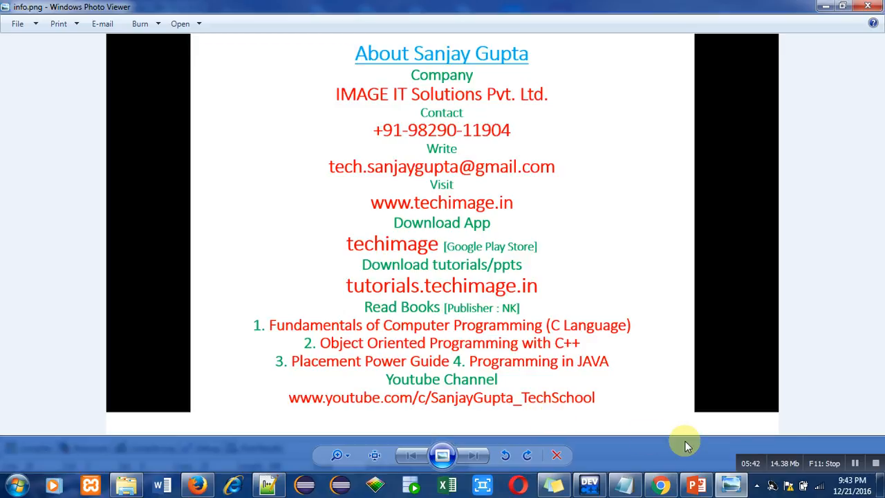